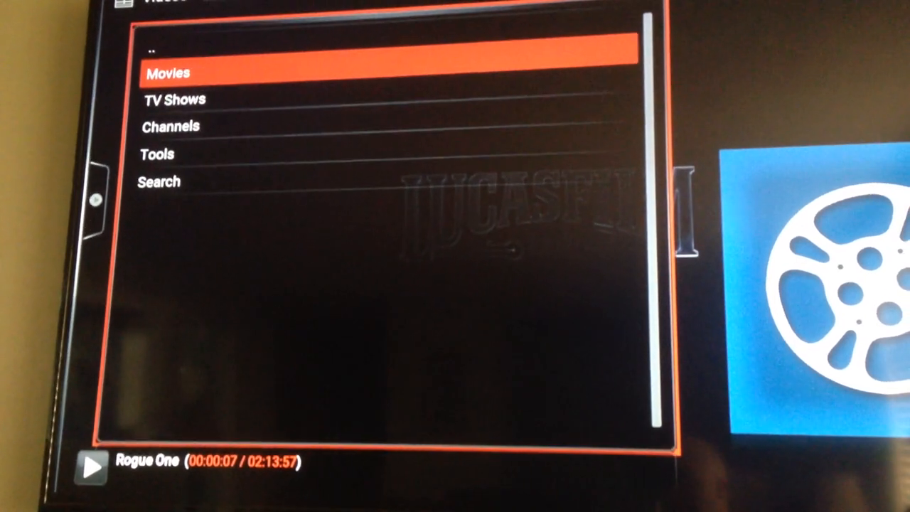
Select Tools in the Exodus main menu to reach its settings and clearing options
key("Down")
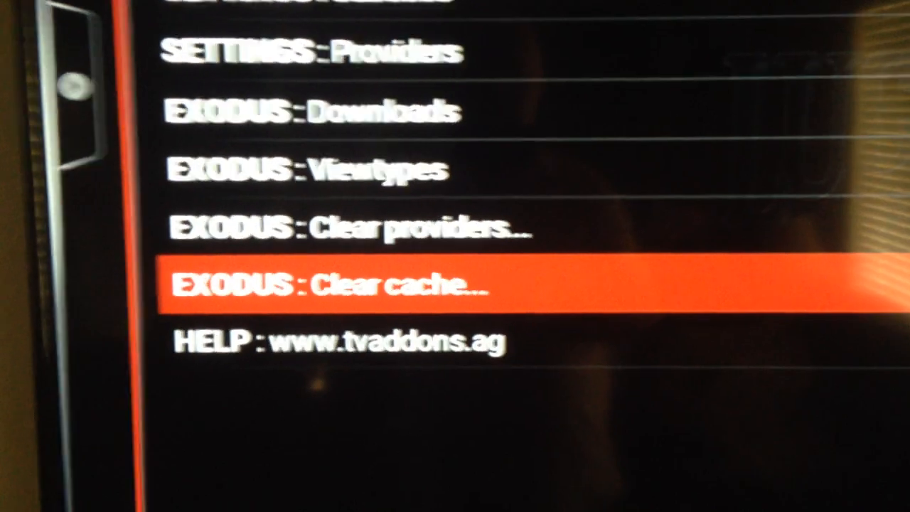
Choose EXODUS: Clear cache and confirm Yes in the Are you sure? prompt
left_click(330, 284)
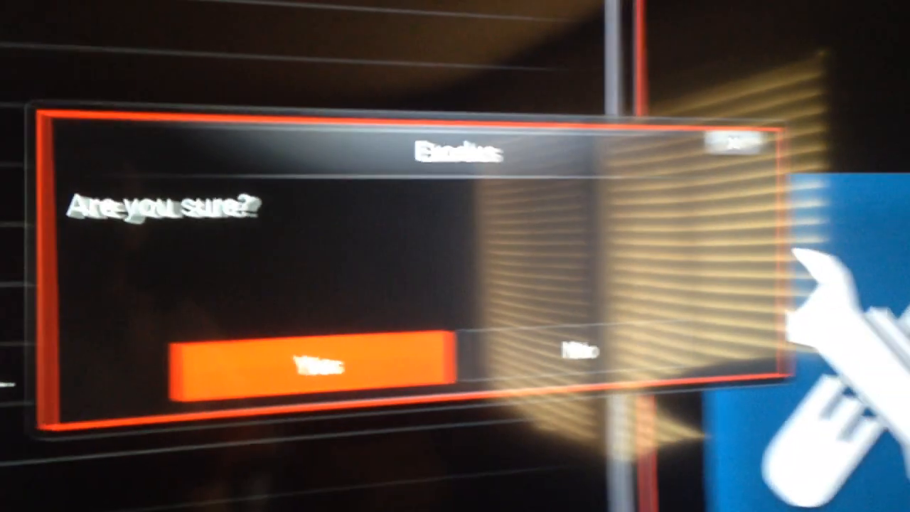
left_click(310, 365)
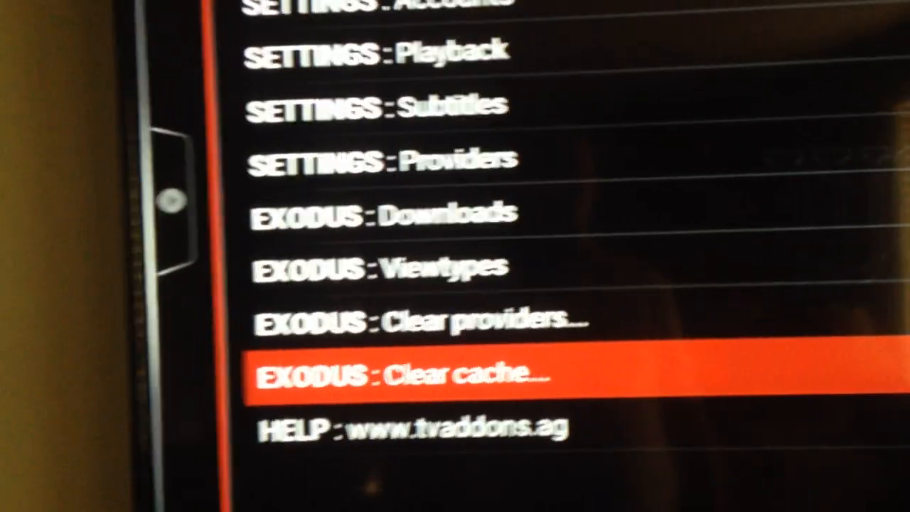
key("up")
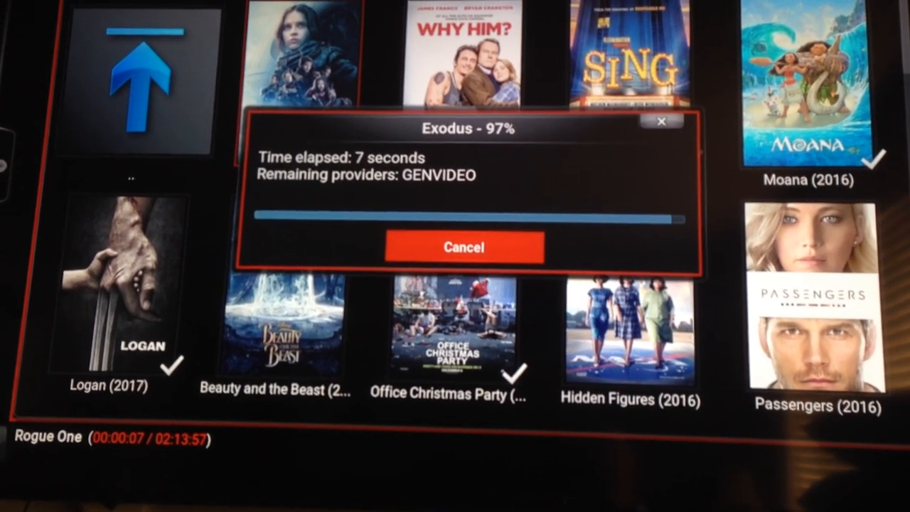
Select a movie title so Exodus scans its providers for streams
left_click(464, 246)
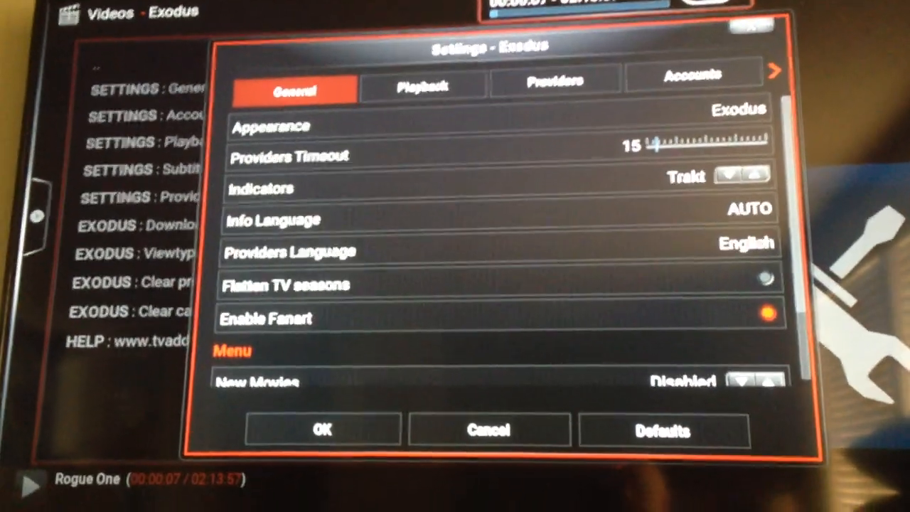
Switch the Exodus settings to Playback and review the default action and auto-play hoster filters
left_click(421, 86)
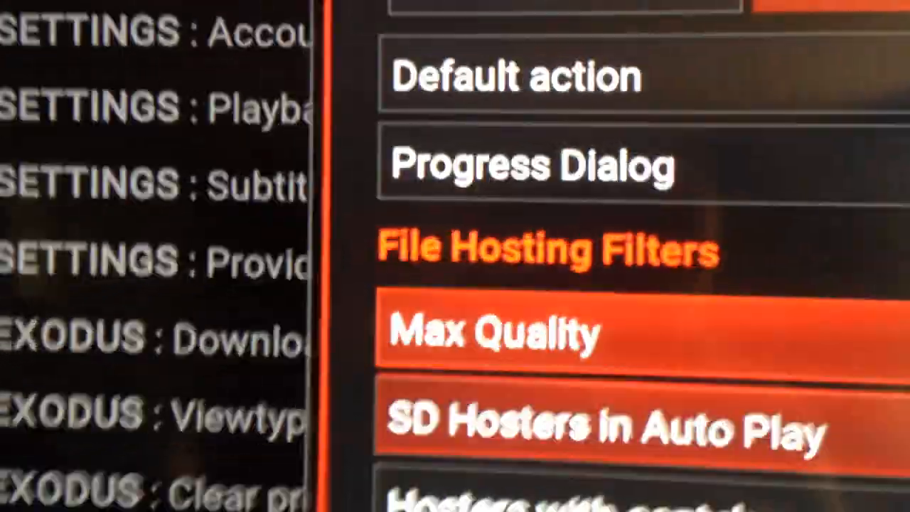
scroll("down", 3)
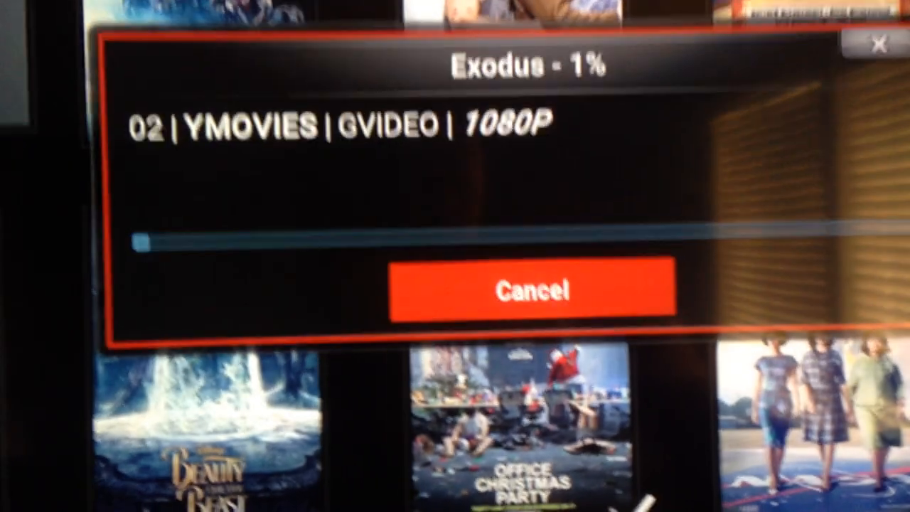
Launch a movie from the grid so Exodus auto-plays the first found 1080p source
left_click(534, 290)
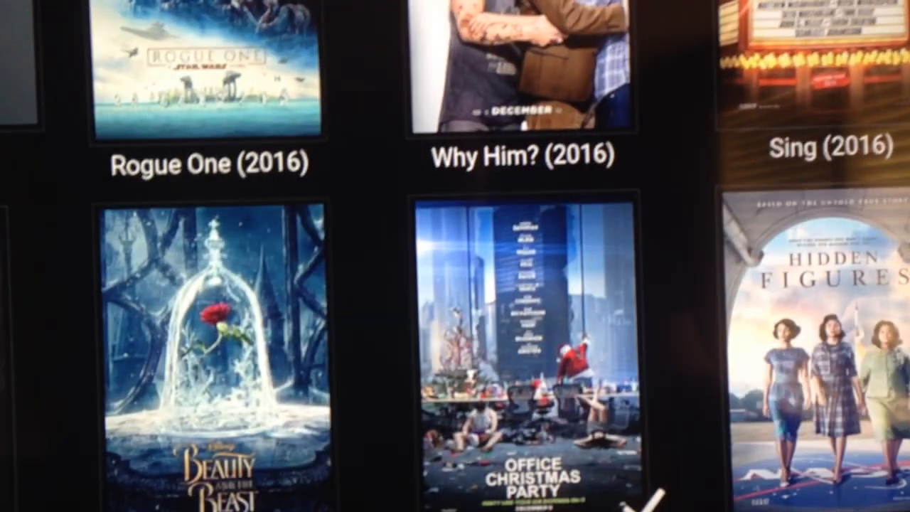